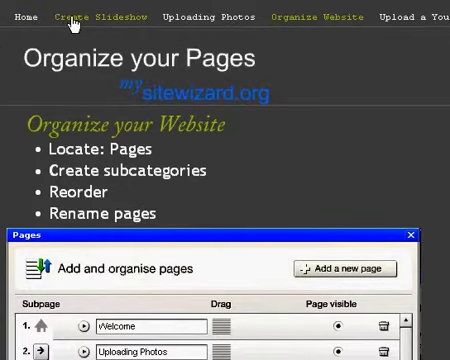
# Step: Open the Pages manager listing Home, Create Slideshow and the other site pages
pyautogui.click(211, 17)
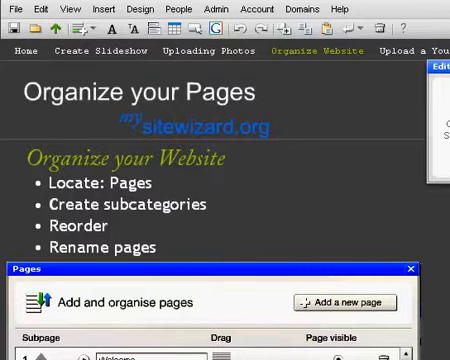
pyautogui.click(103, 9)
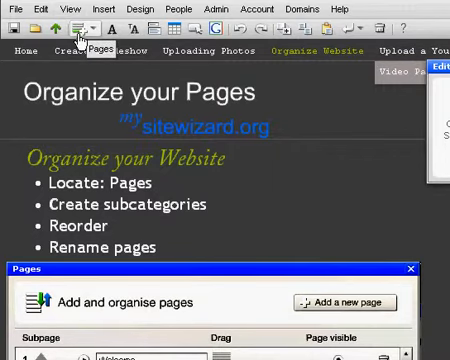
pyautogui.click(78, 28)
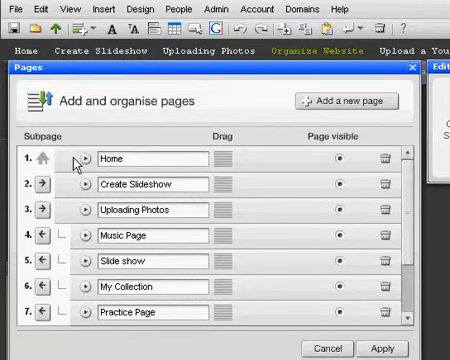
pyautogui.moveTo(78, 182)
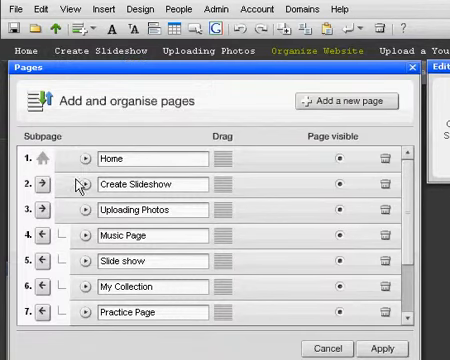
pyautogui.moveTo(205, 65)
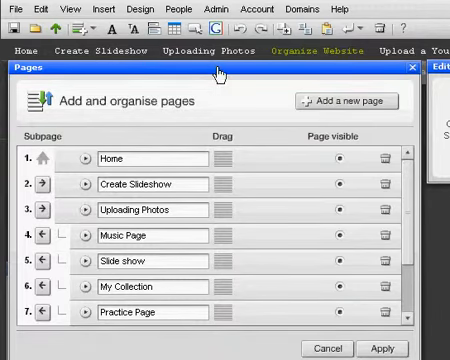
pyautogui.moveTo(178, 147)
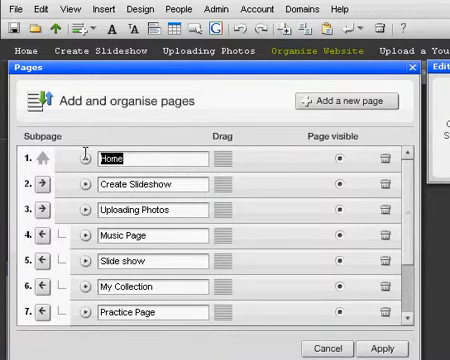
# Step: Rename the Home page to 'Welcome'
pyautogui.write('WEcome')
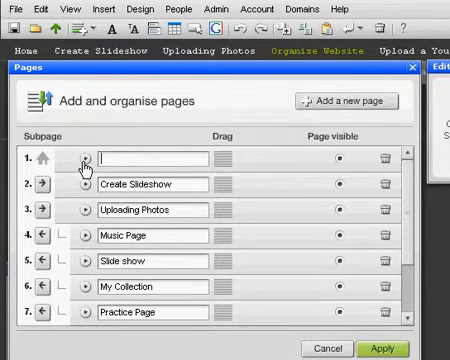
pyautogui.write('Welcome')
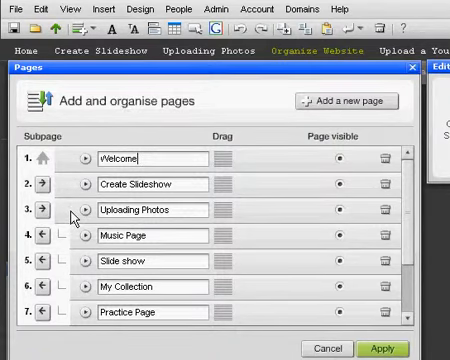
pyautogui.moveTo(50, 240)
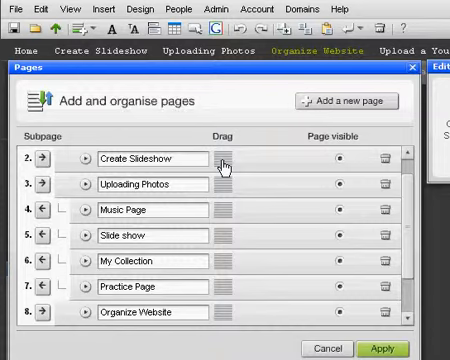
pyautogui.moveTo(229, 160)
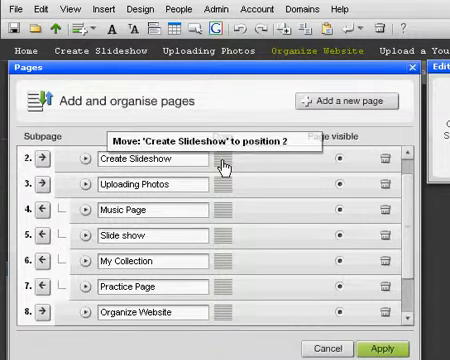
# Step: Drag Create Slideshow down to the end of the list, after Organize Website
pyautogui.moveTo(230, 163); pyautogui.dragTo(230, 185)
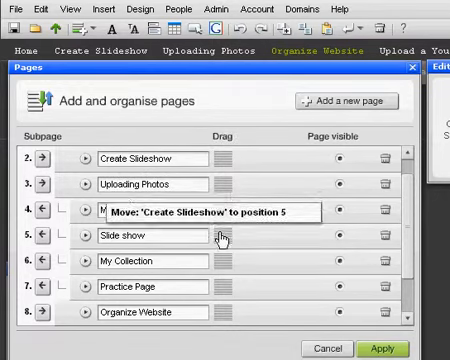
pyautogui.moveTo(220, 210); pyautogui.dragTo(220, 252)
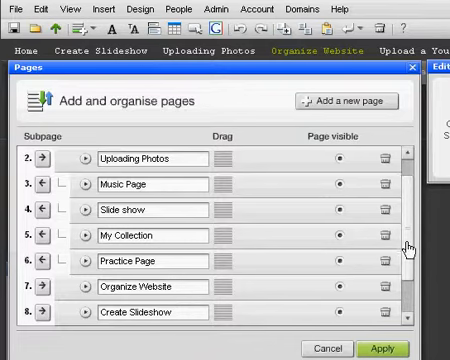
pyautogui.scroll(3)
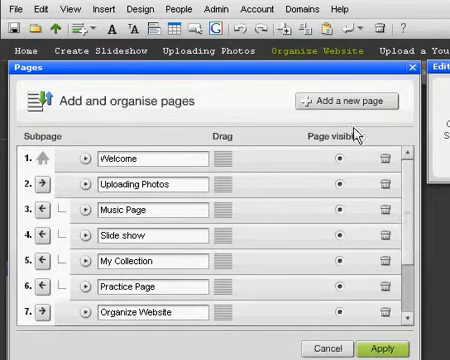
# Step: Add a Blank Page named 'Blank Page', kept visible in the menu
pyautogui.click(351, 100)
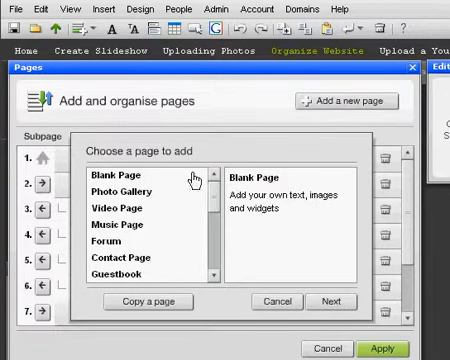
pyautogui.click(324, 301)
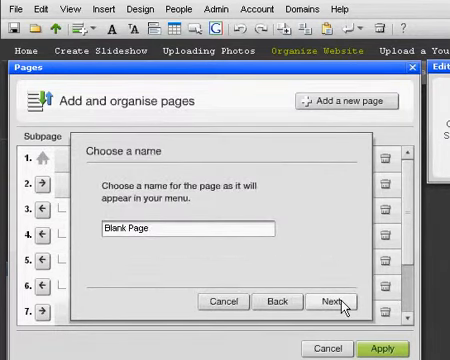
pyautogui.click(332, 302)
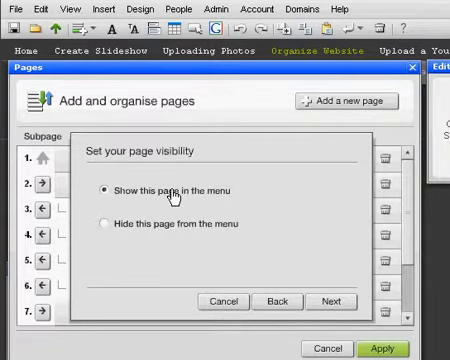
pyautogui.moveTo(160, 232)
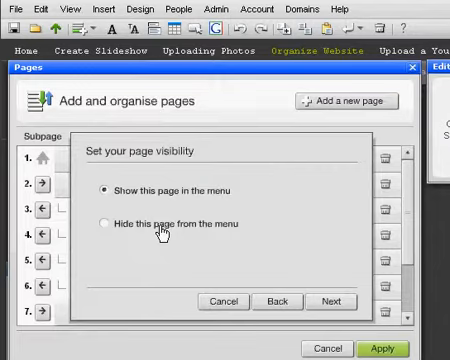
pyautogui.moveTo(327, 301)
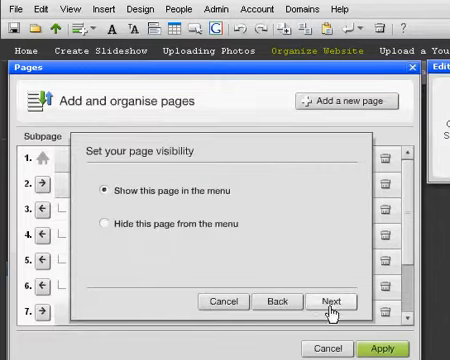
pyautogui.click(329, 301)
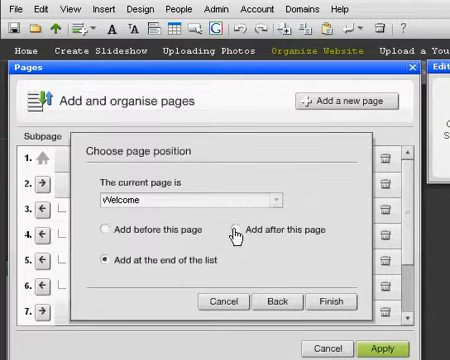
# Step: Place the new Blank Page after Organize Website and finish the wizard
pyautogui.click(242, 231)
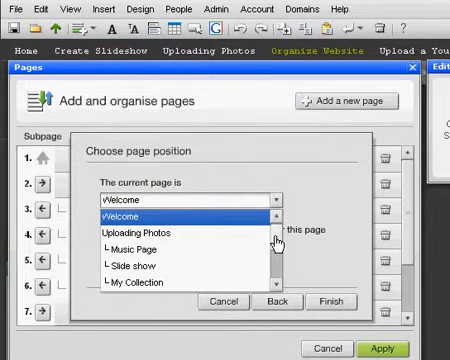
pyautogui.scroll(-3)
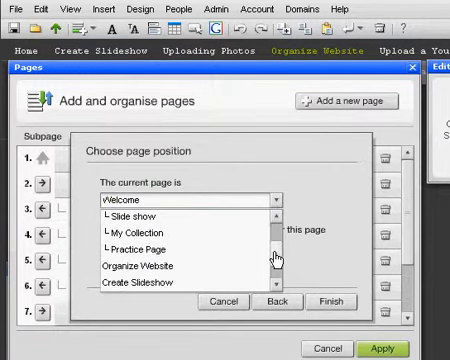
pyautogui.moveTo(175, 288)
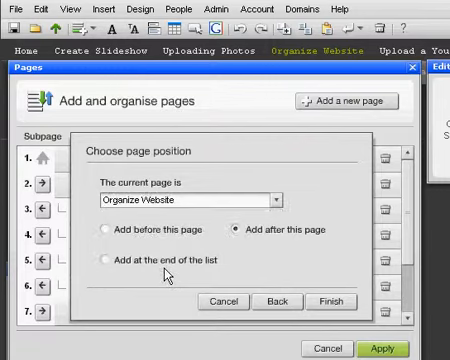
pyautogui.moveTo(298, 244)
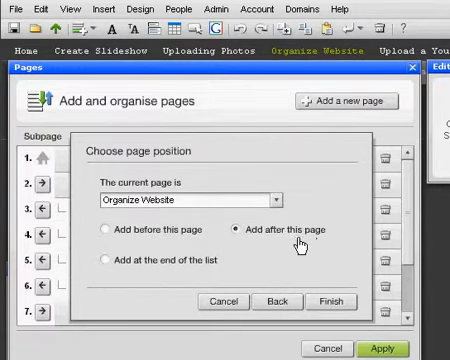
pyautogui.click(321, 301)
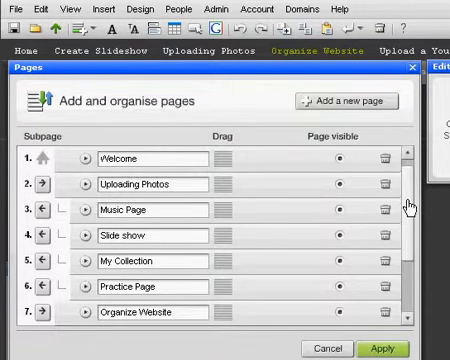
# Step: Make Blank Page a subpage of Organize Website
pyautogui.scroll(-3)
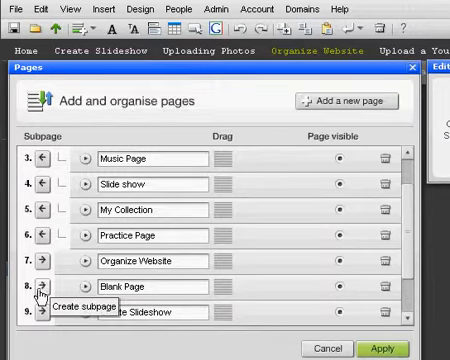
pyautogui.click(43, 291)
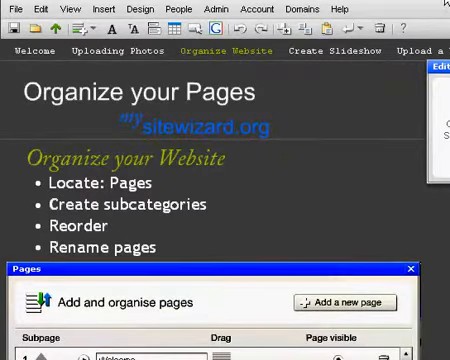
pyautogui.moveTo(210, 55)
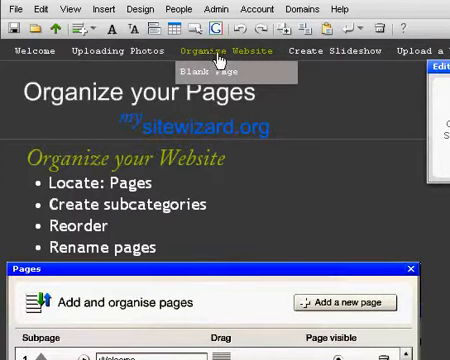
pyautogui.moveTo(230, 71)
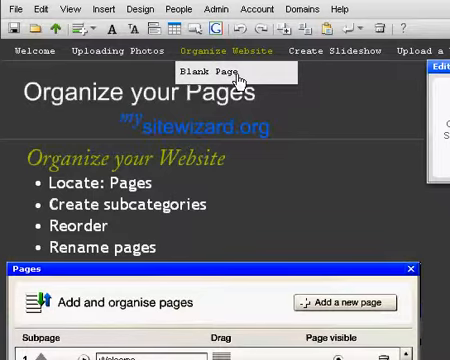